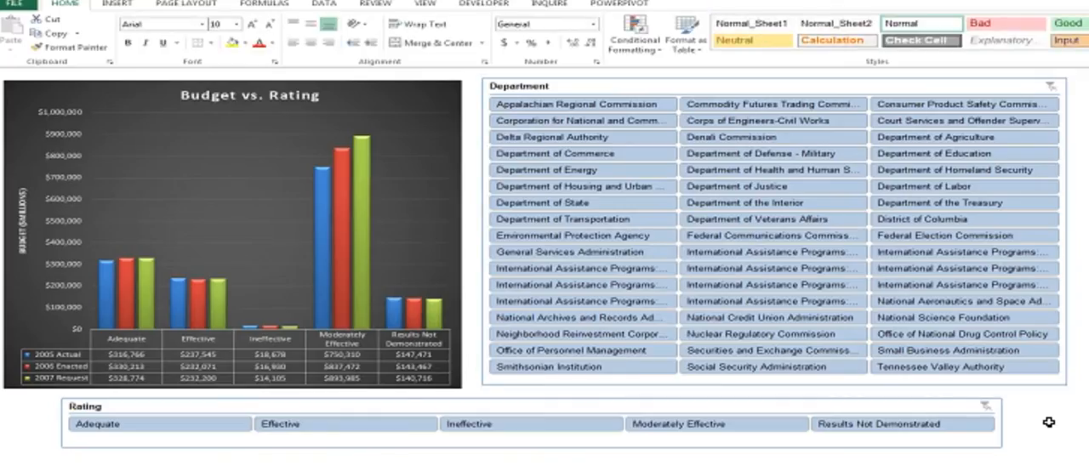
mouse_move(1043, 425)
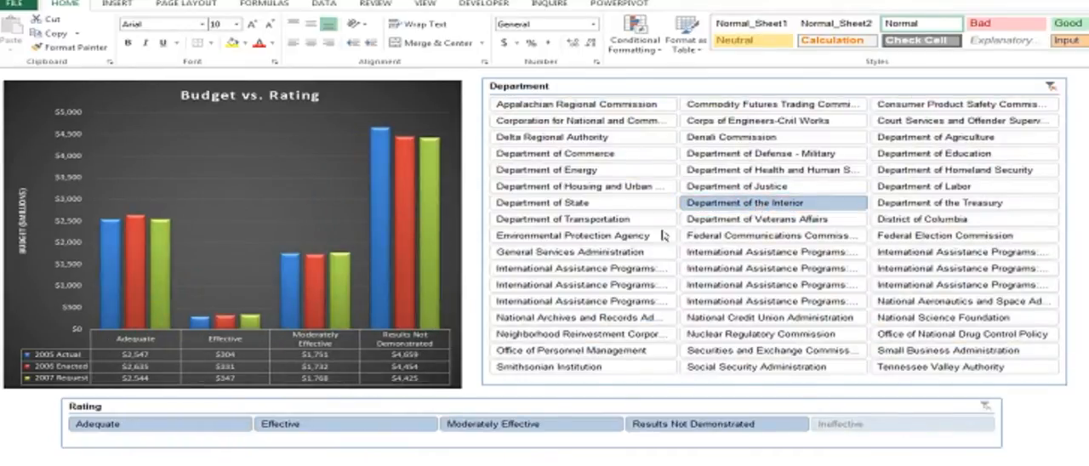
- Filter the chart by different departments, then clear the Department slicer filter again
left_click(564, 235)
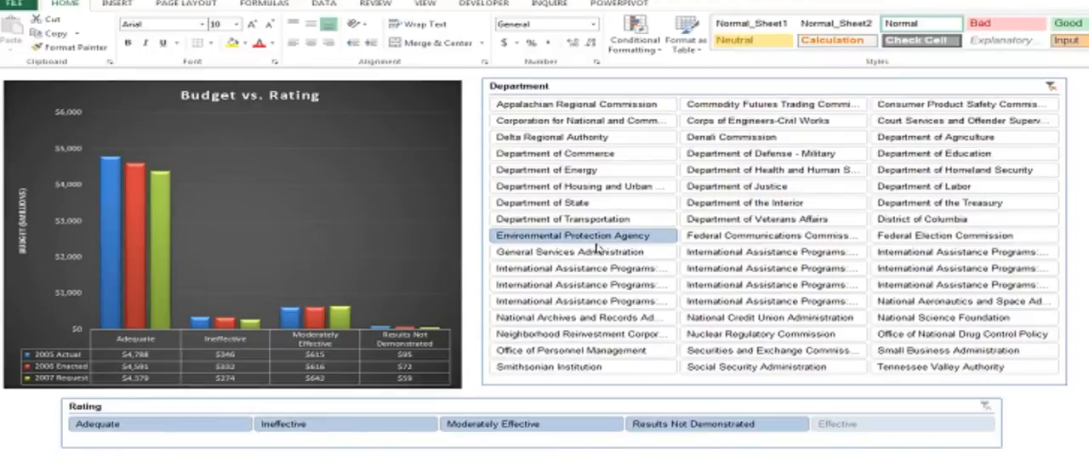
left_click(582, 268)
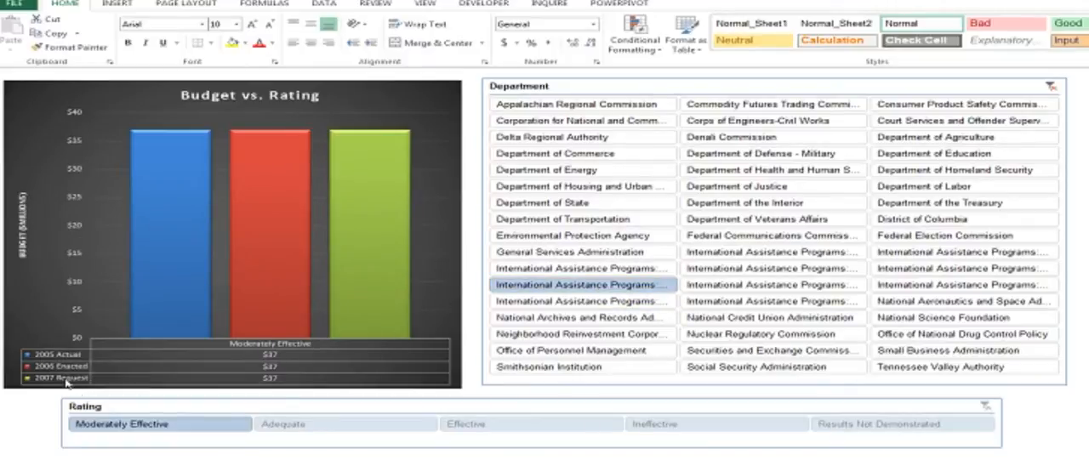
left_click(772, 168)
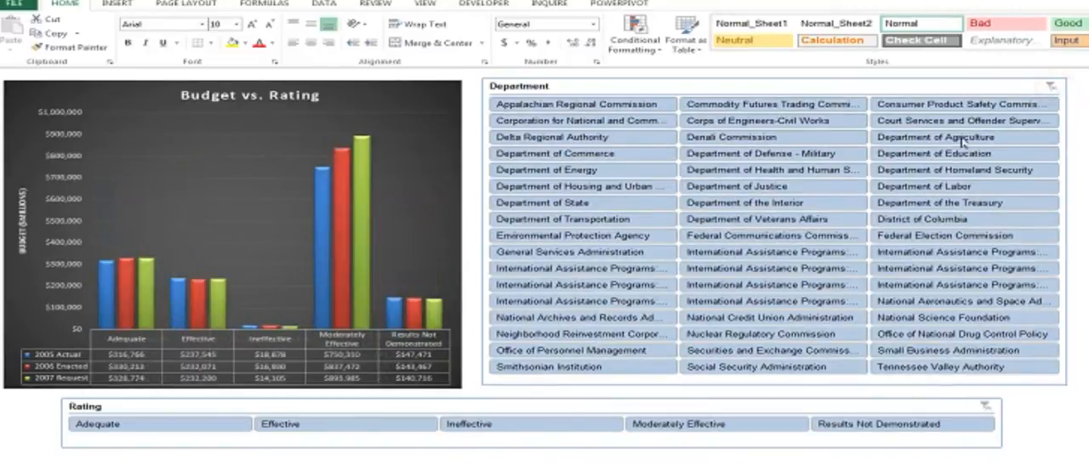
left_click(582, 269)
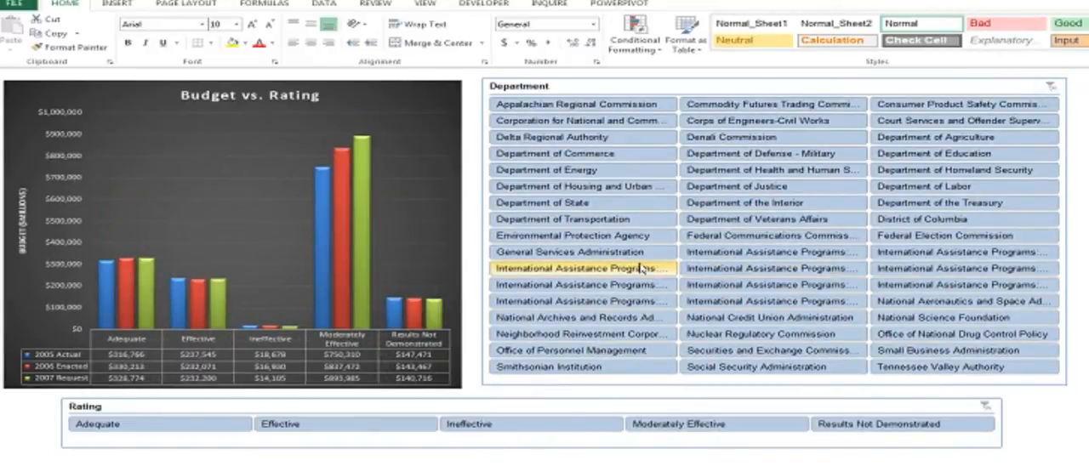
left_click(745, 203)
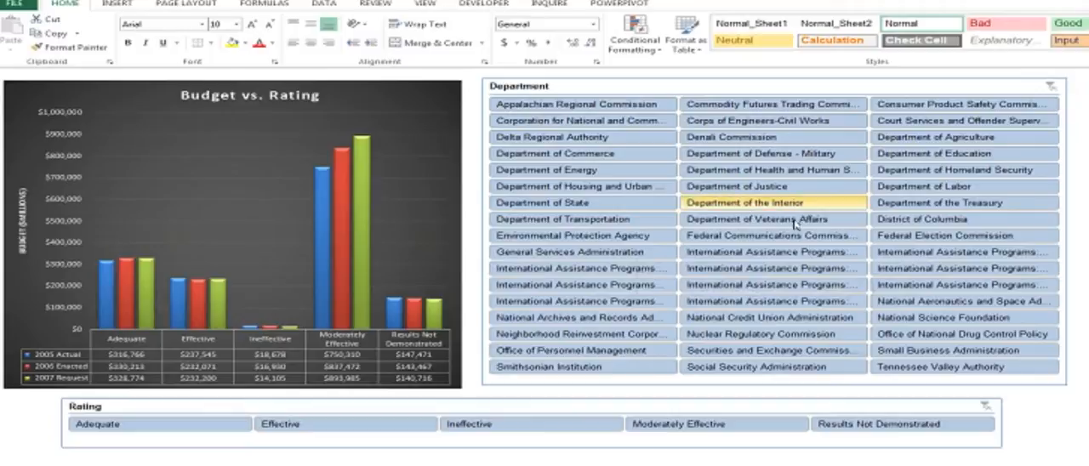
left_click(773, 220)
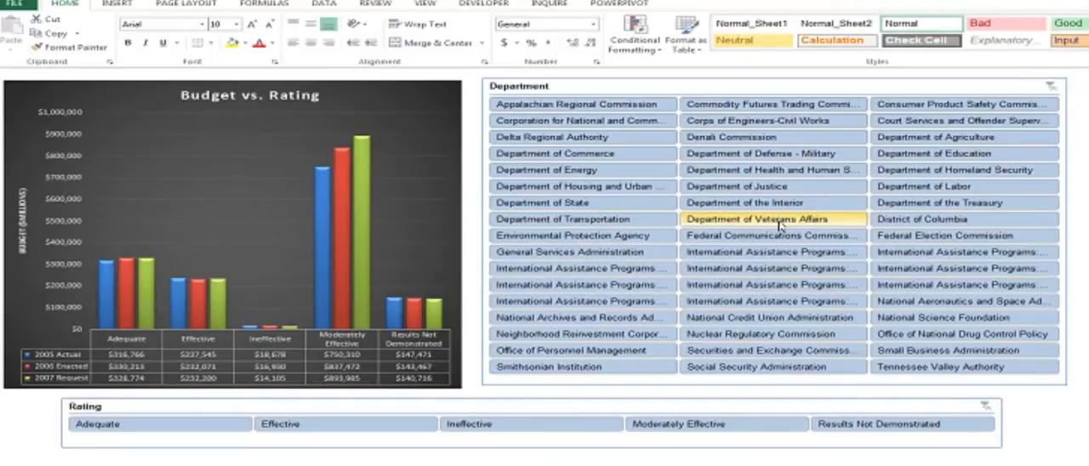
mouse_move(772, 226)
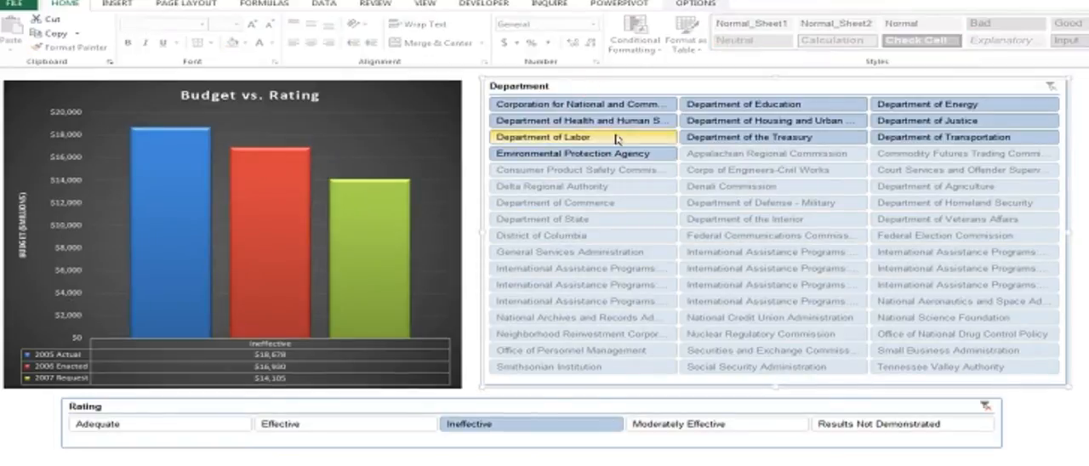
mouse_move(747, 143)
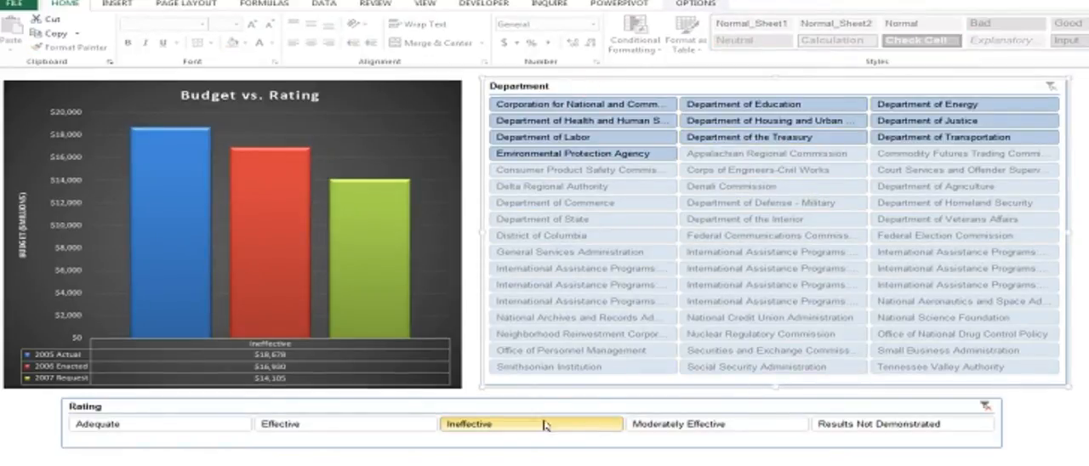
mouse_move(480, 429)
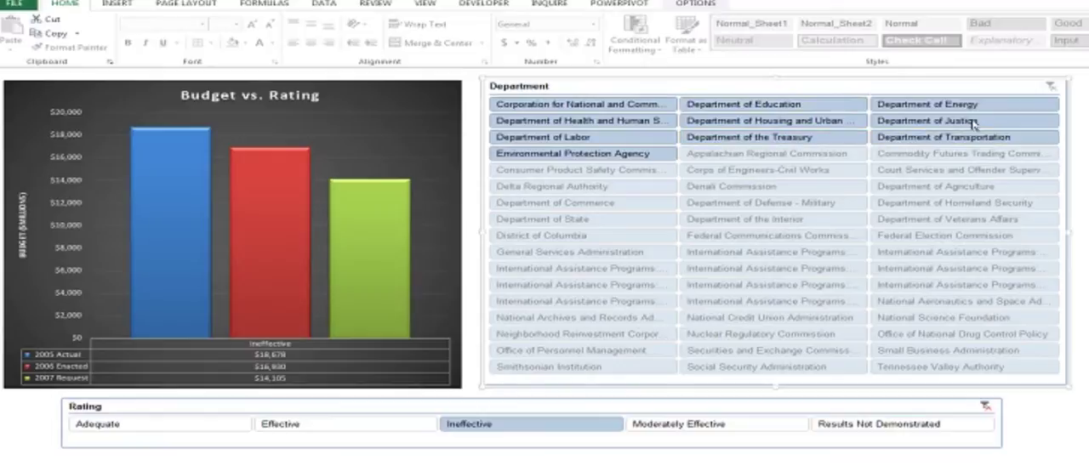
mouse_move(740, 111)
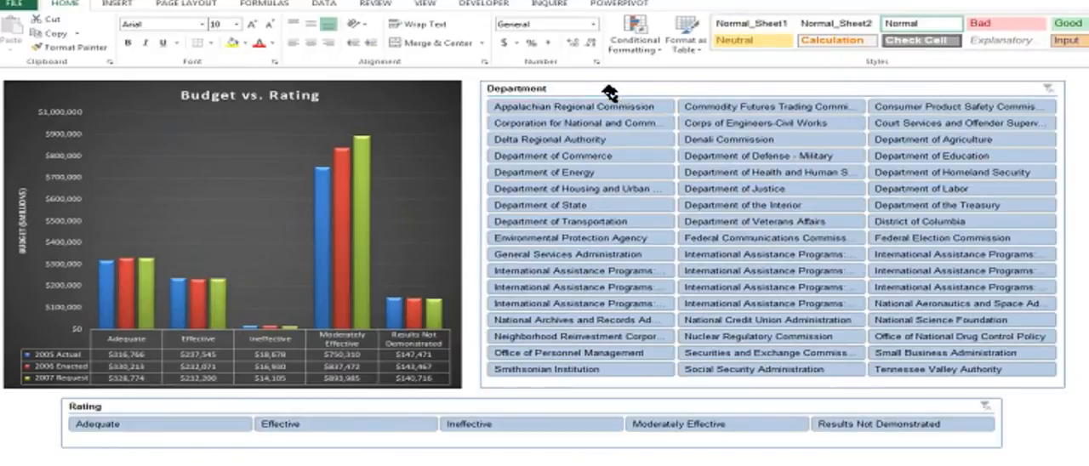
- Review the Department slicer's settings, briefly filter to Moderately Effective, then clear it
right_click(578, 105)
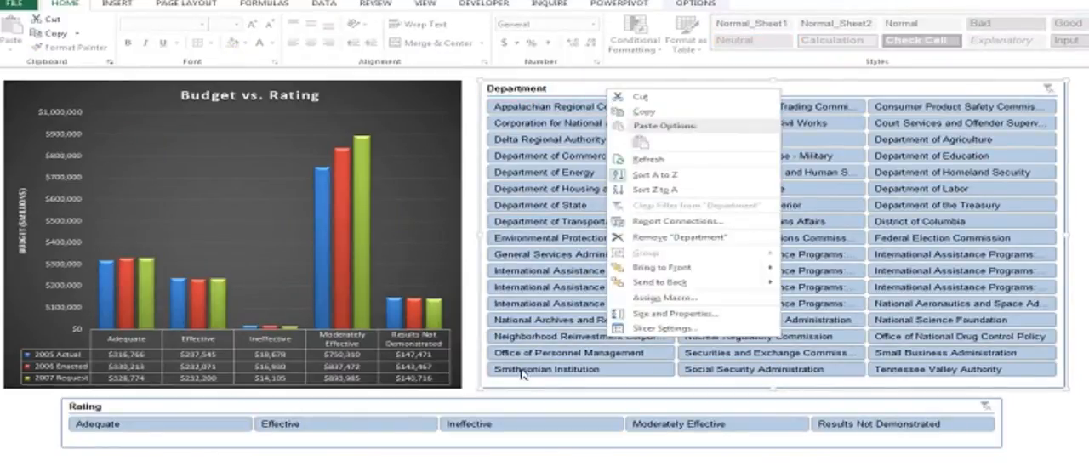
mouse_move(689, 354)
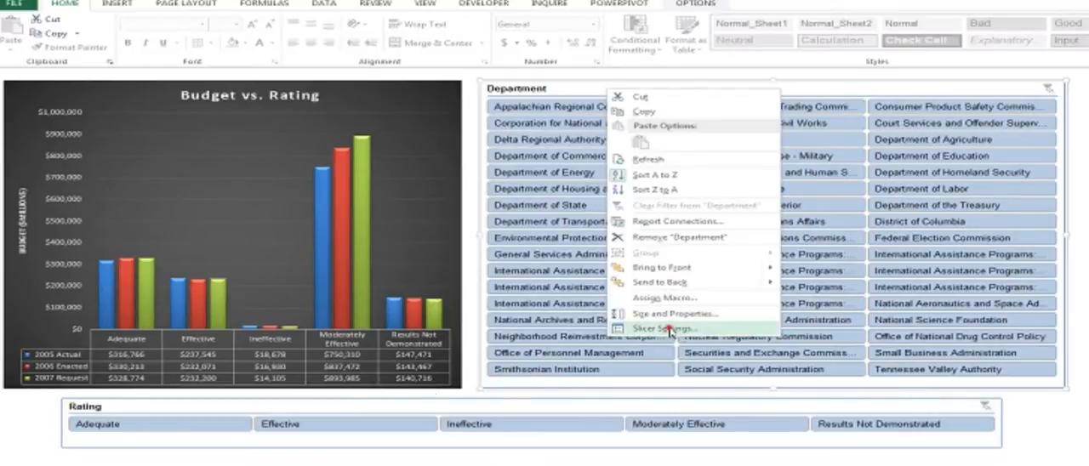
left_click(660, 326)
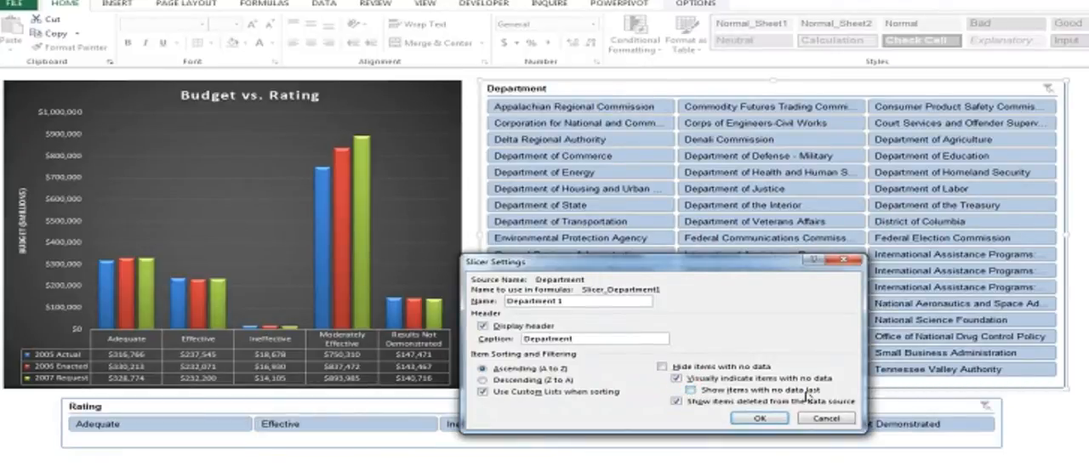
left_click(763, 418)
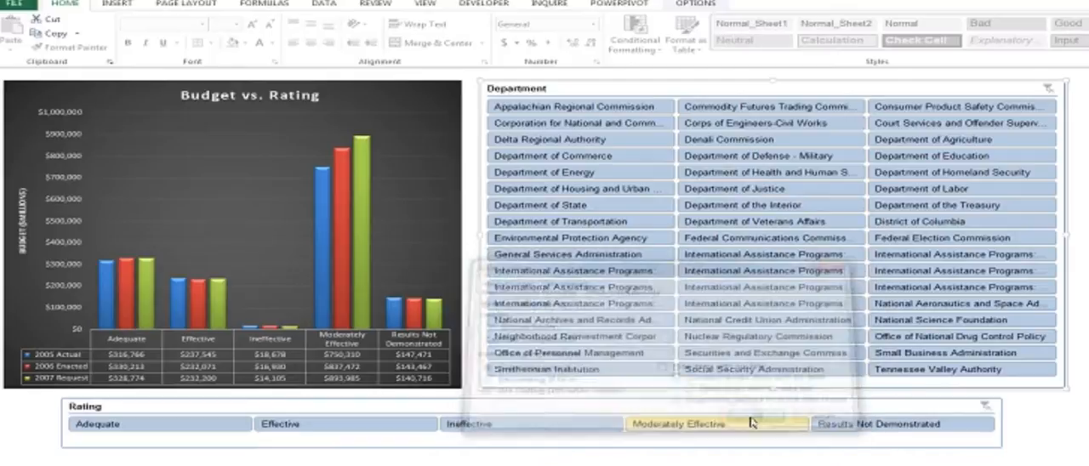
left_click(860, 426)
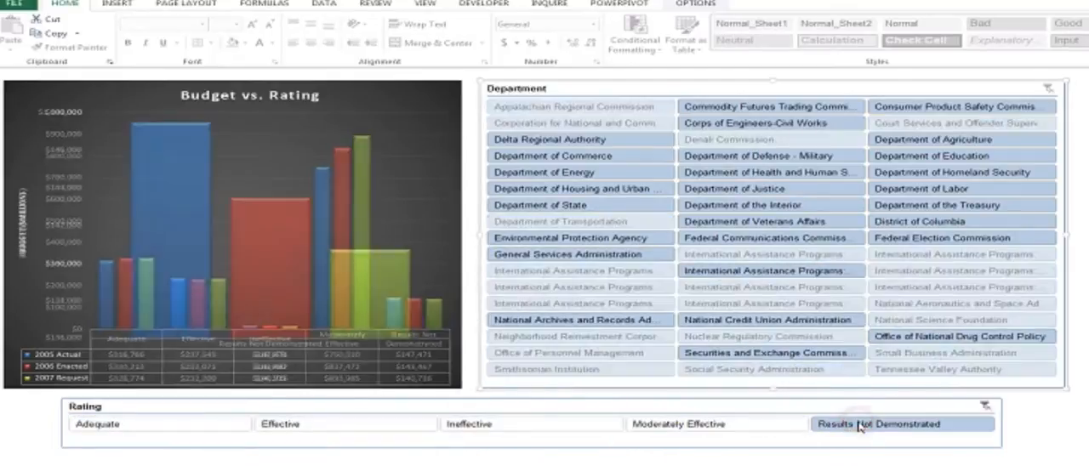
left_click(687, 424)
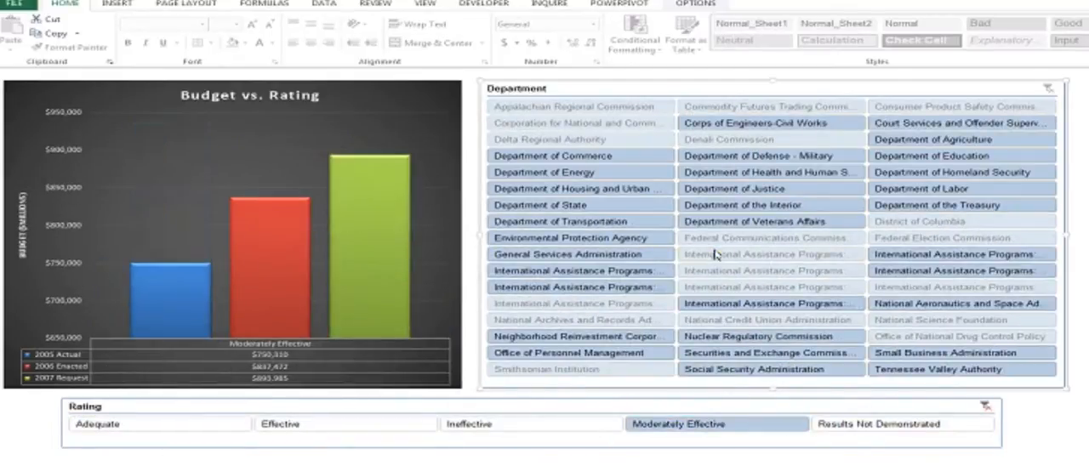
mouse_move(776, 187)
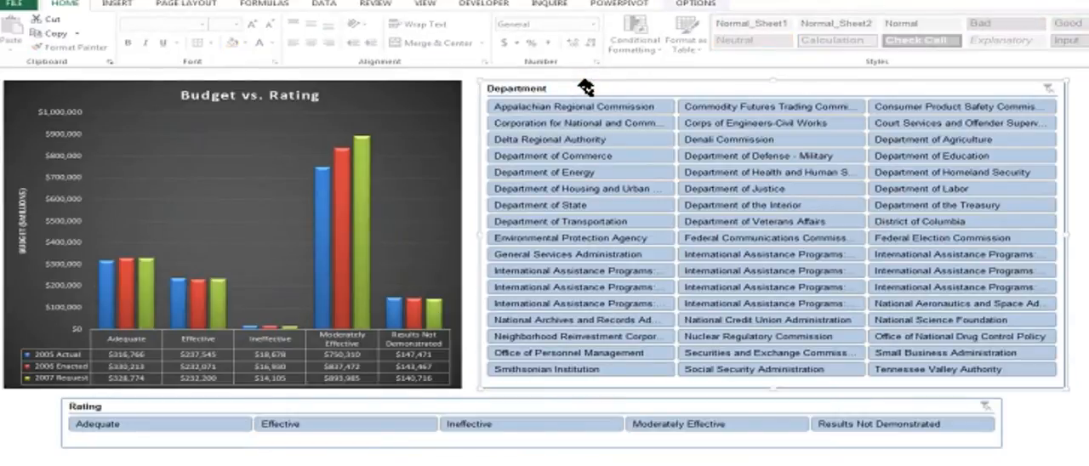
mouse_move(548, 90)
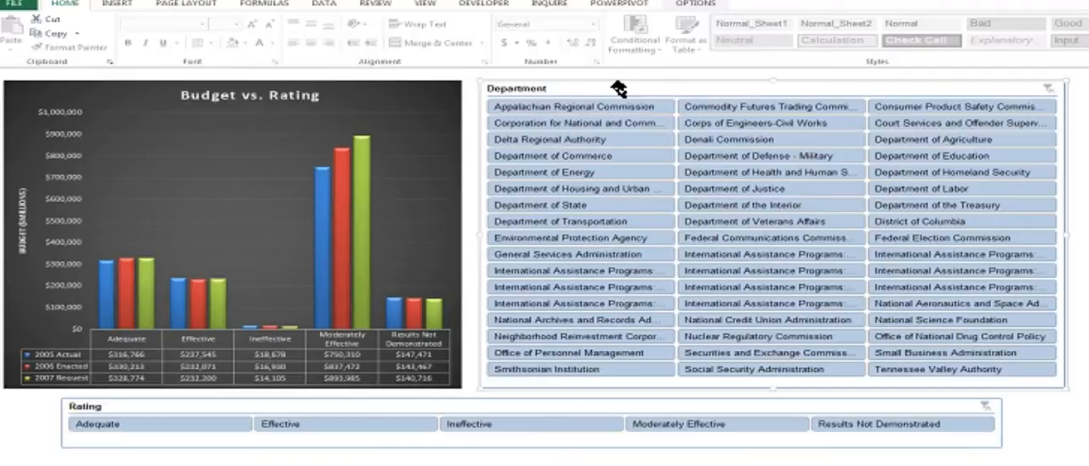
mouse_move(633, 78)
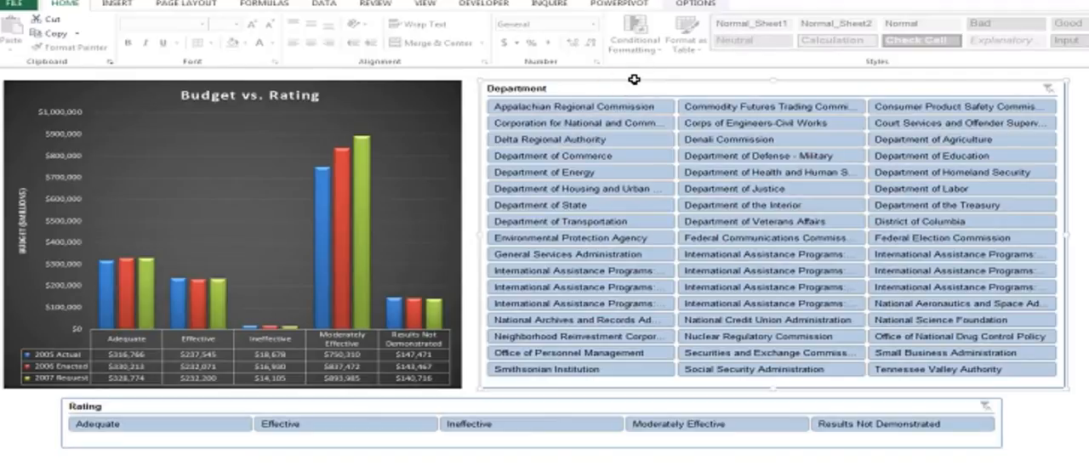
mouse_move(660, 85)
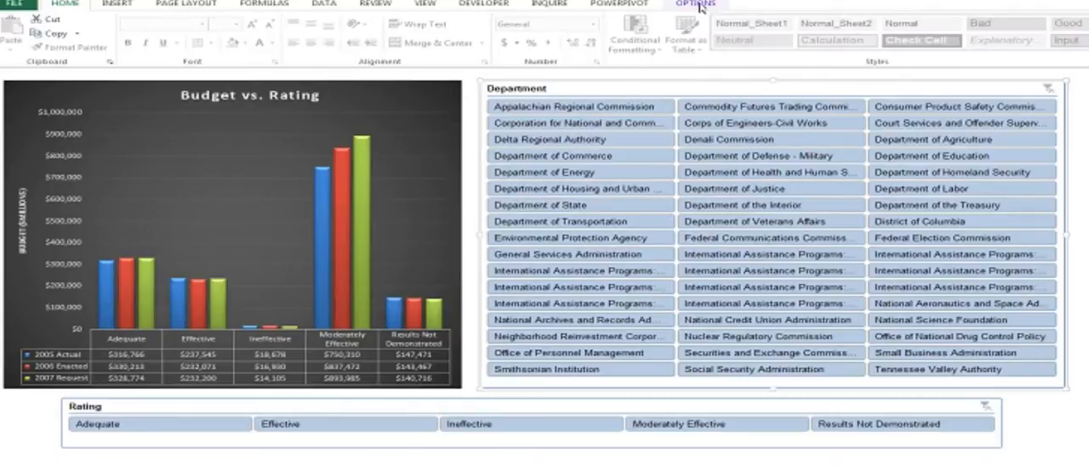
left_click(693, 6)
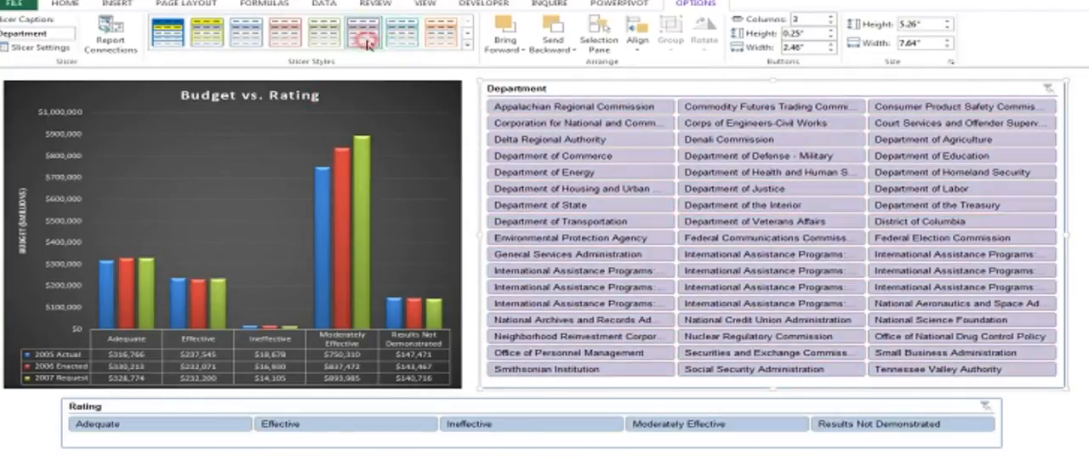
- Try orange and red styles on the Department slicer, then settle on the green style
left_click(468, 52)
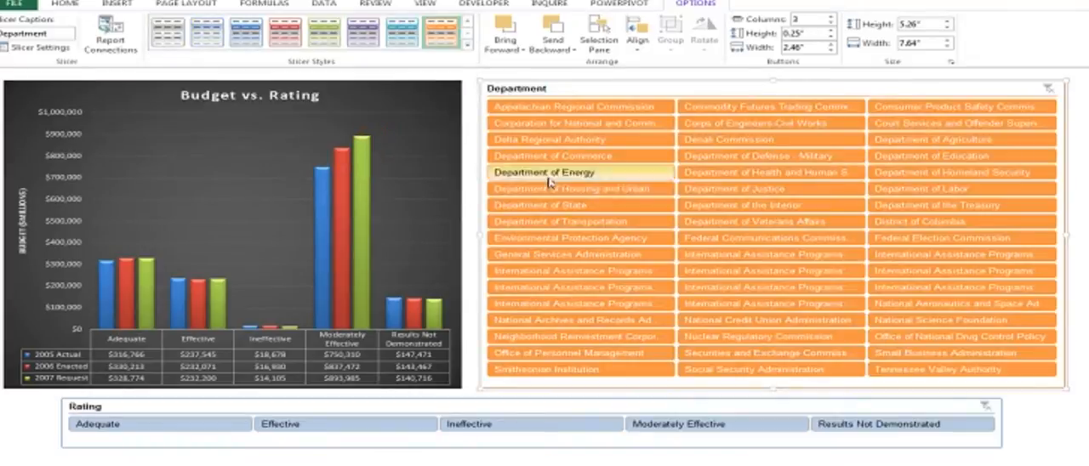
left_click(468, 44)
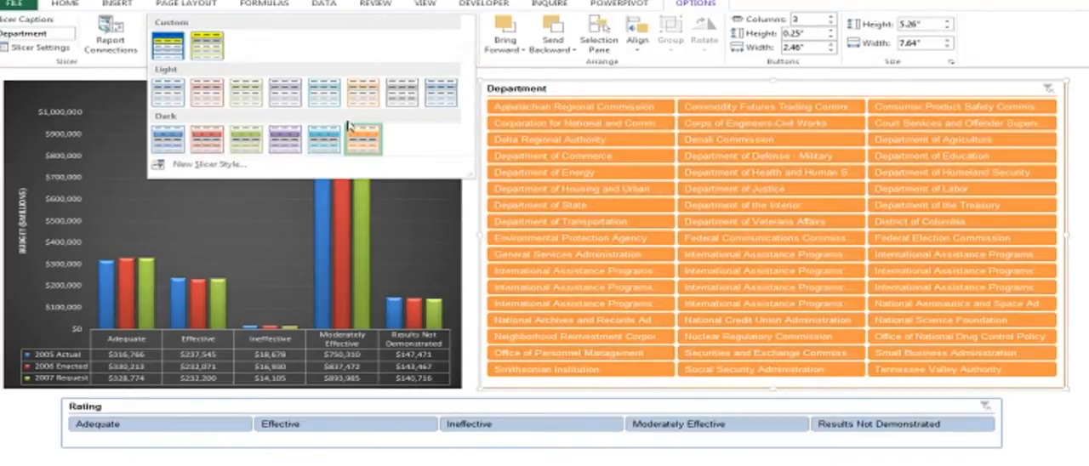
left_click(371, 140)
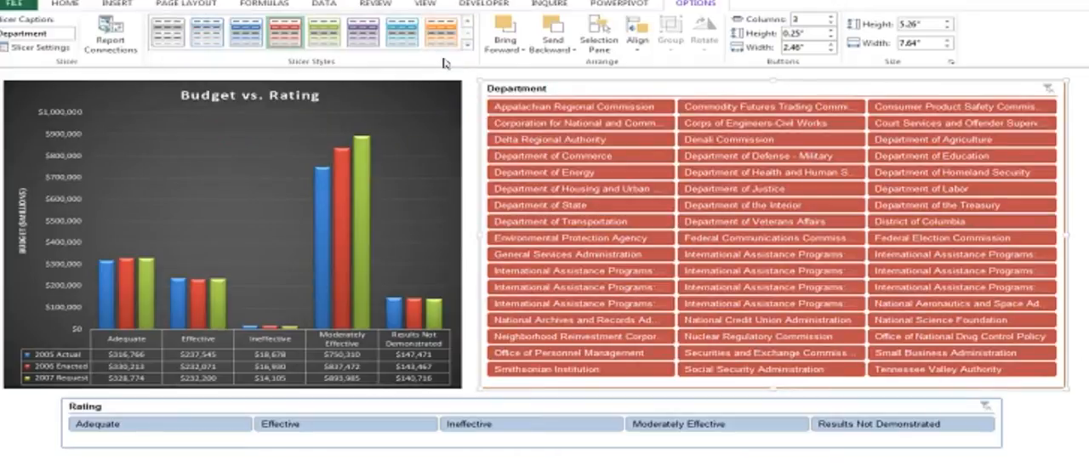
left_click(470, 45)
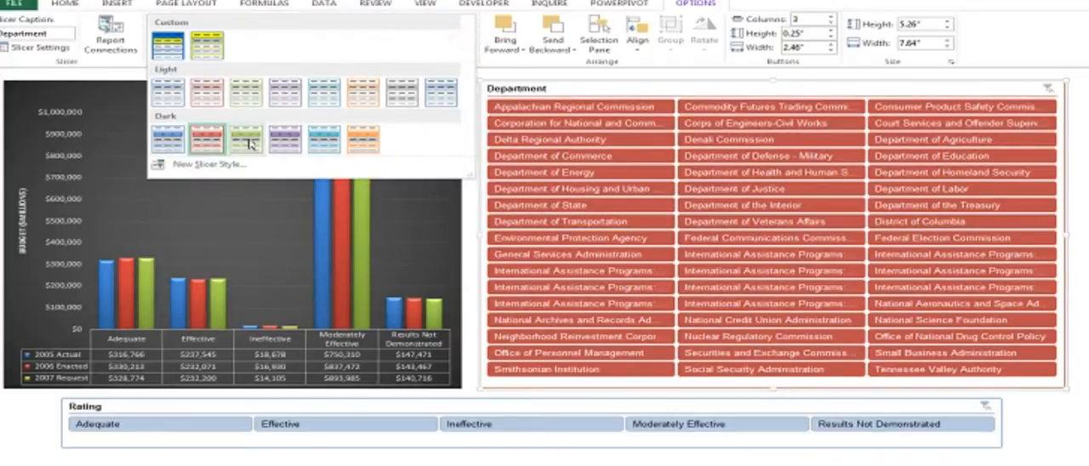
left_click(248, 139)
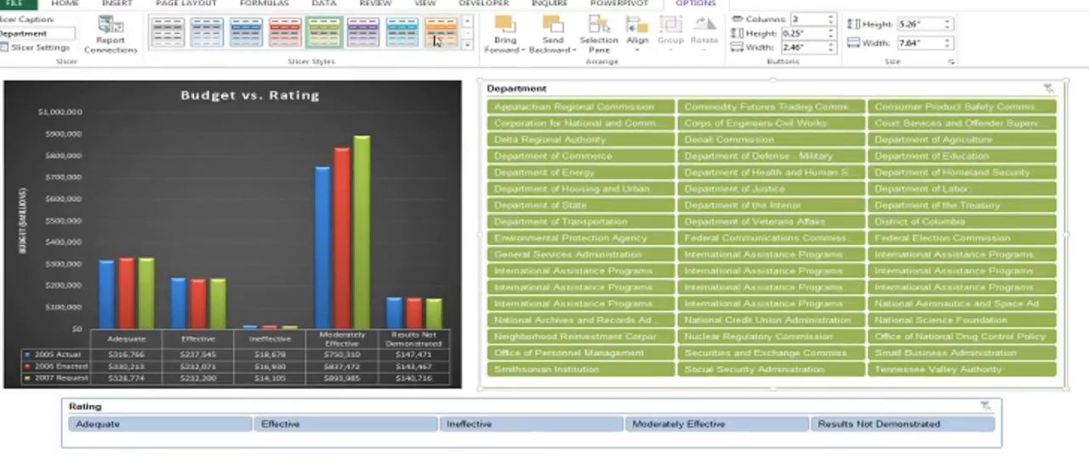
left_click(462, 40)
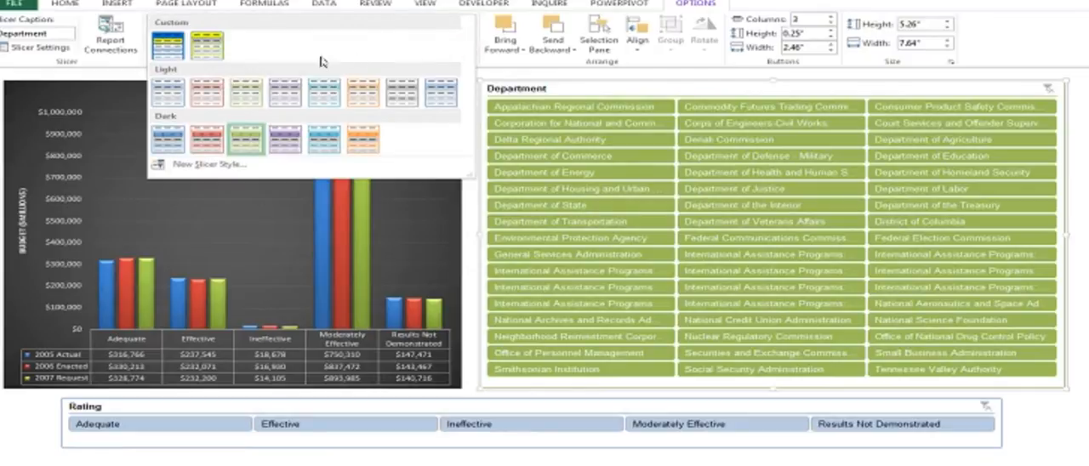
mouse_move(412, 49)
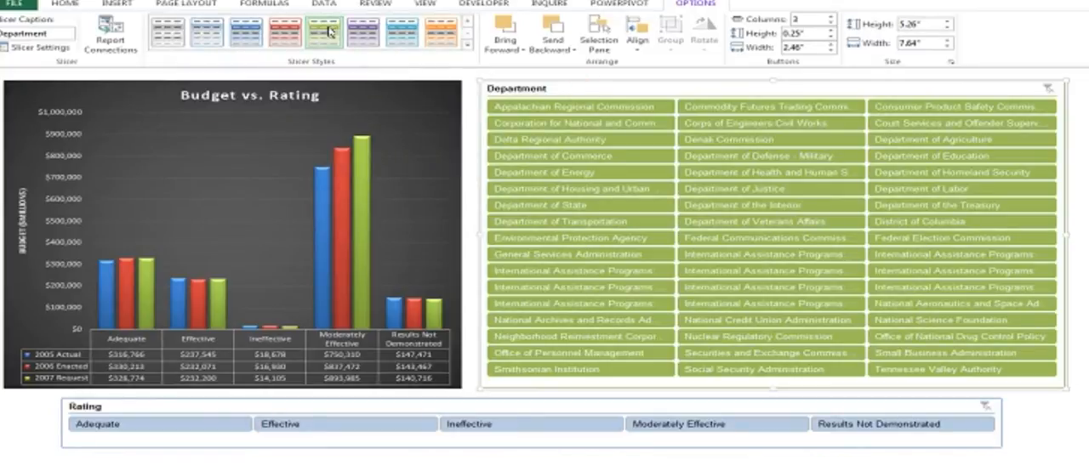
- Duplicate a slicer style as 'New Custom' and select the Whole Slicer element
right_click(327, 27)
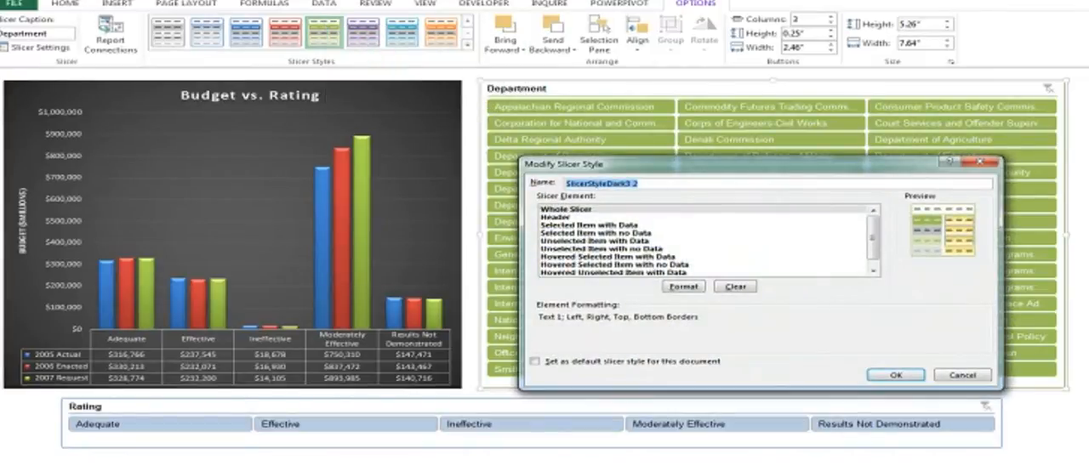
type("New")
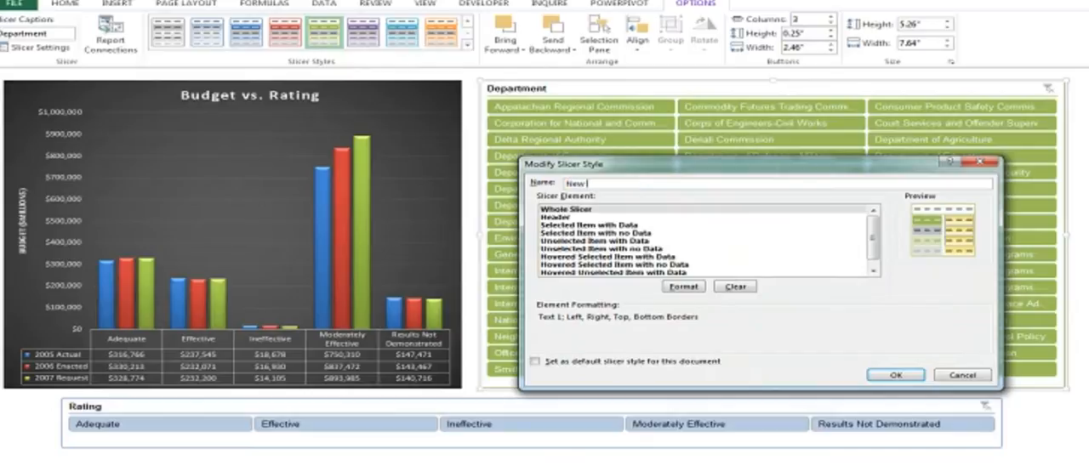
type("Custom")
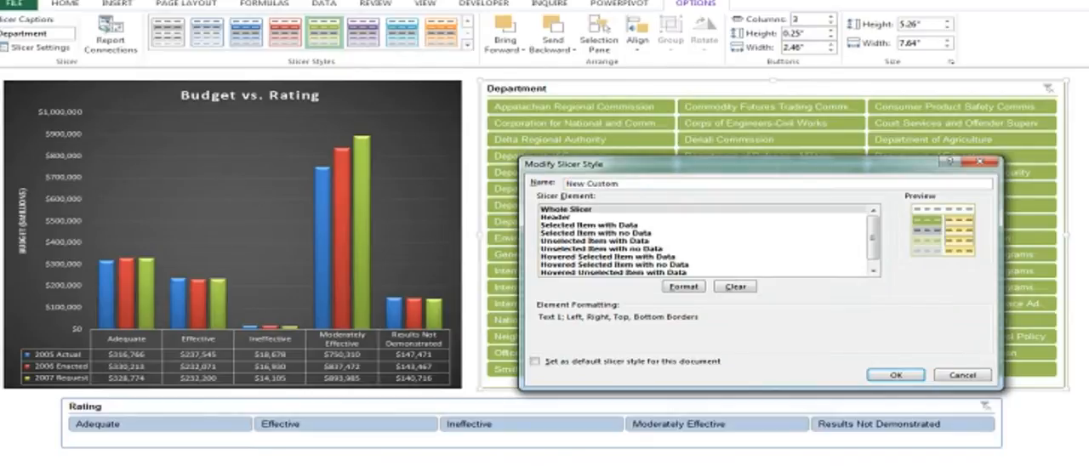
left_click(565, 208)
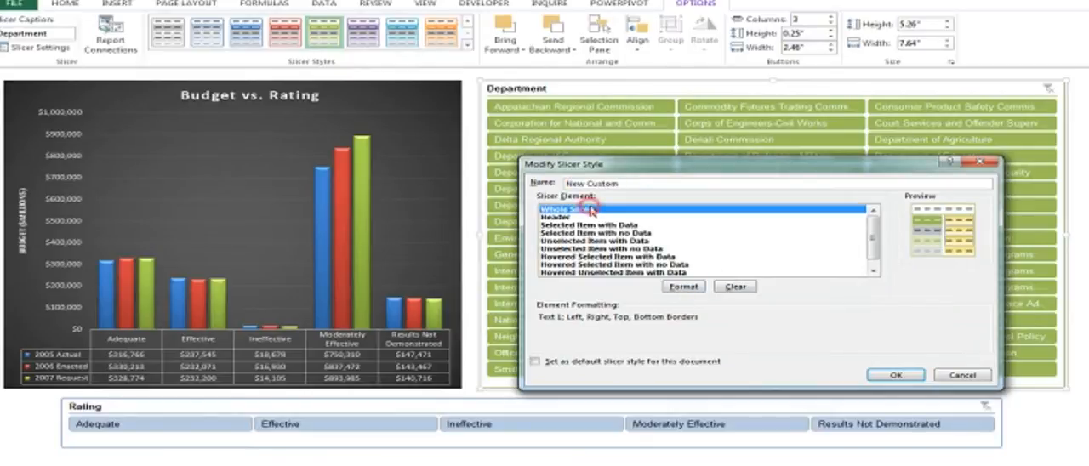
- Give the Whole Slicer element a red background fill
left_click(684, 285)
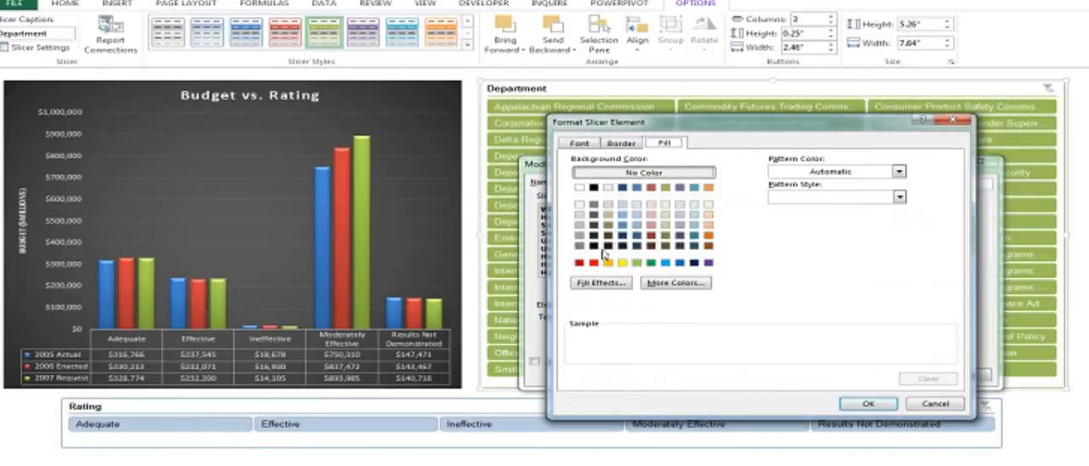
left_click(582, 262)
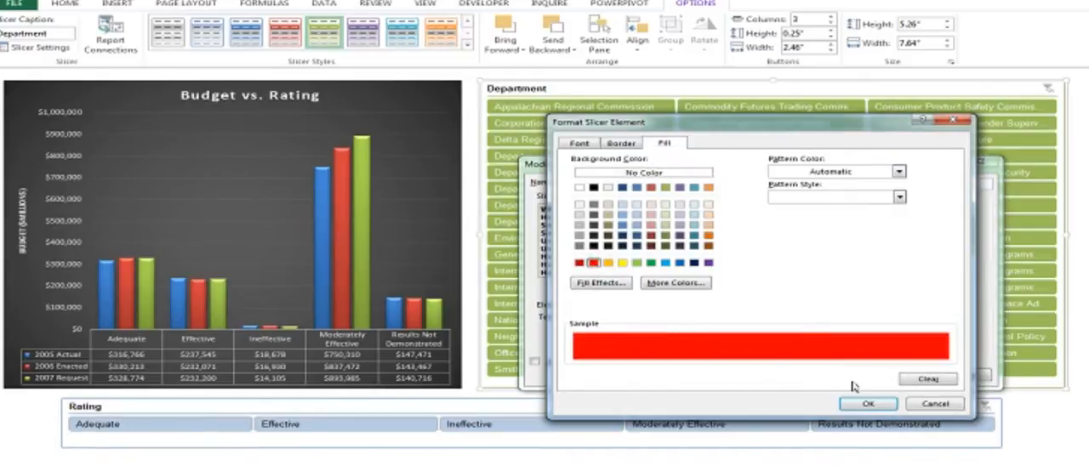
left_click(869, 403)
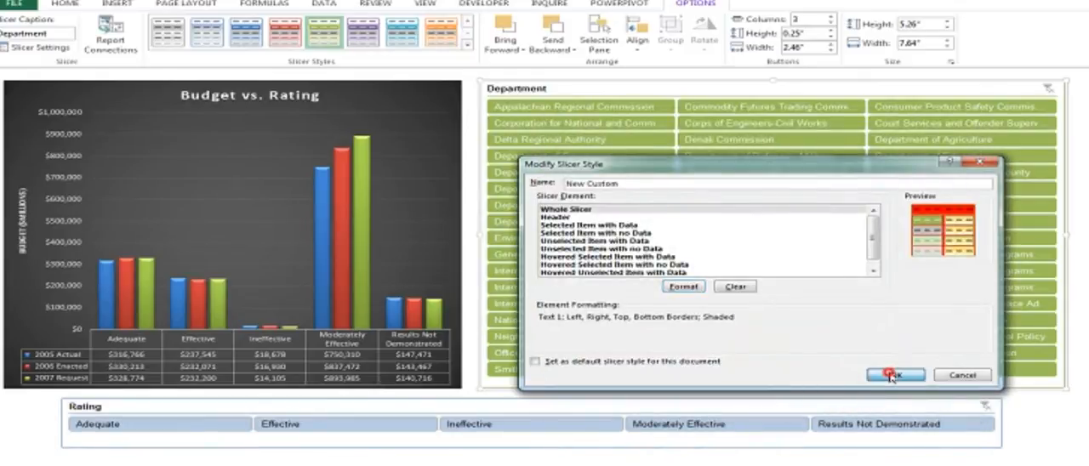
- Save the New Custom style, apply it to the Department slicer, then select the Rating slicer
left_click(894, 375)
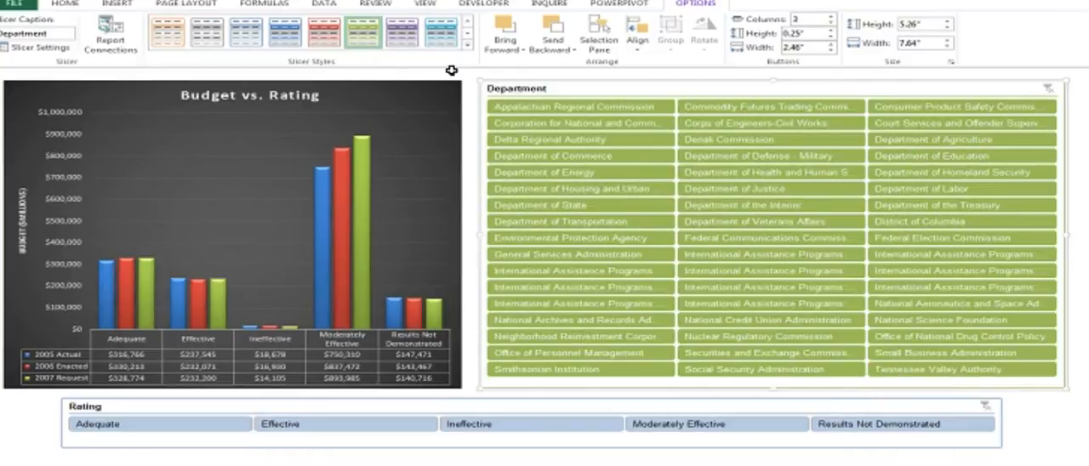
left_click(445, 34)
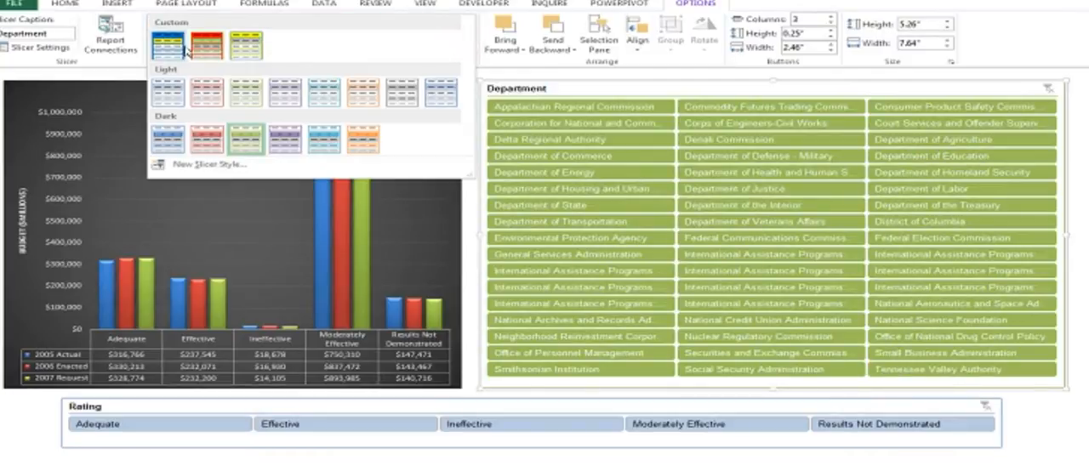
left_click(209, 37)
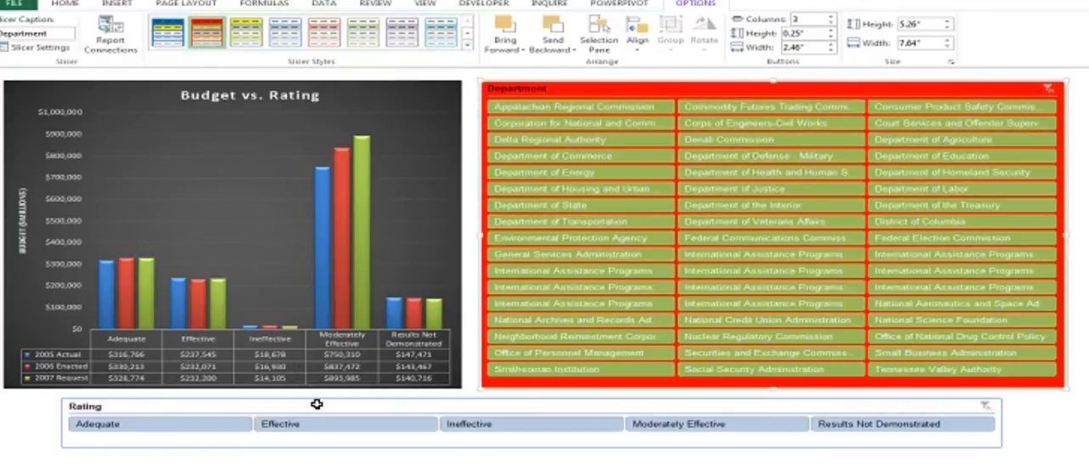
left_click(200, 31)
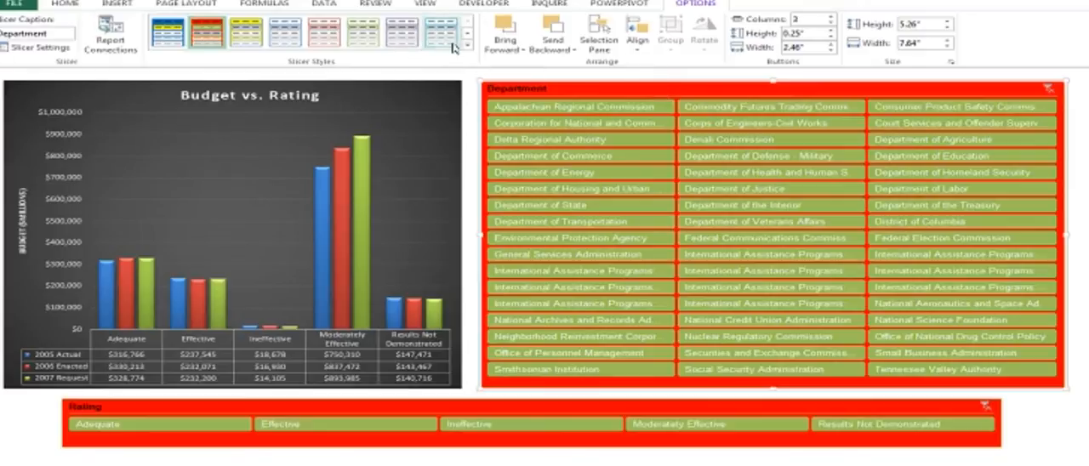
left_click(460, 44)
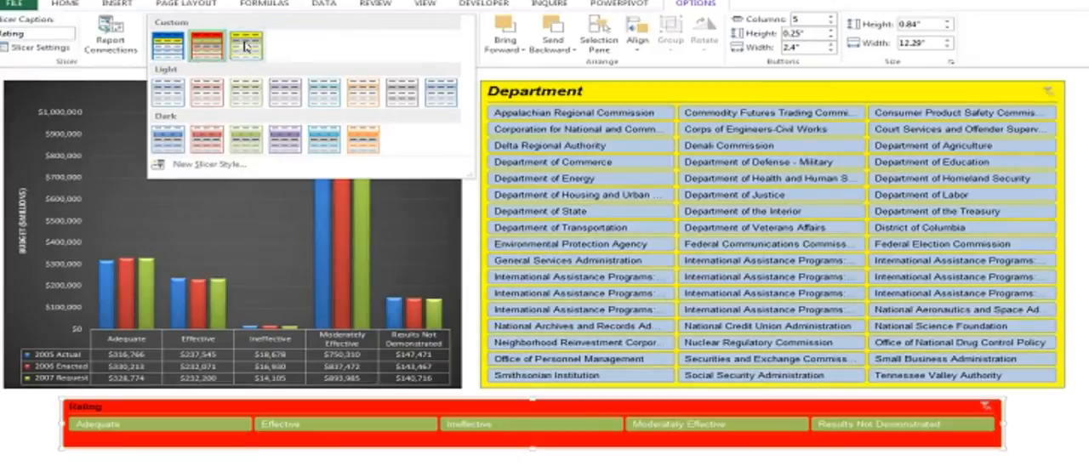
- Apply the yellow custom style to the Rating slicer, then select the Department slicer
left_click(242, 38)
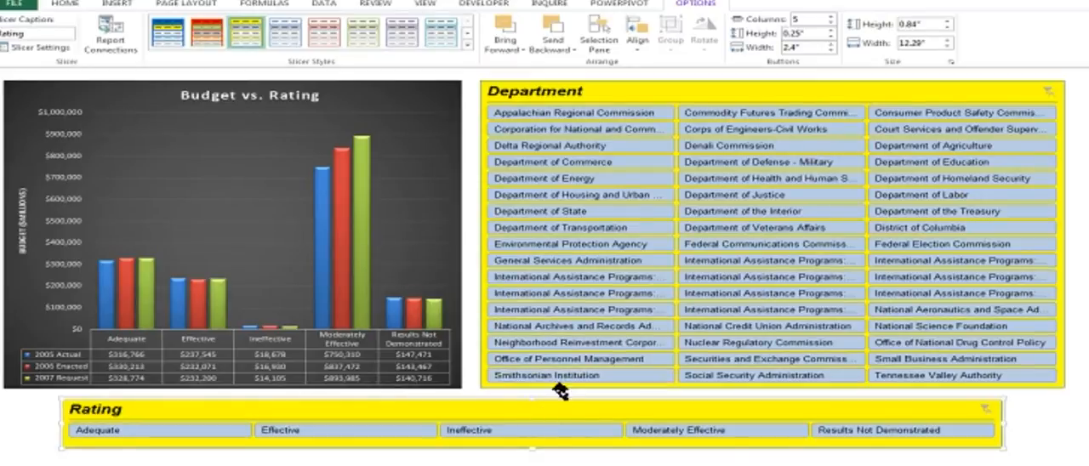
left_click(64, 7)
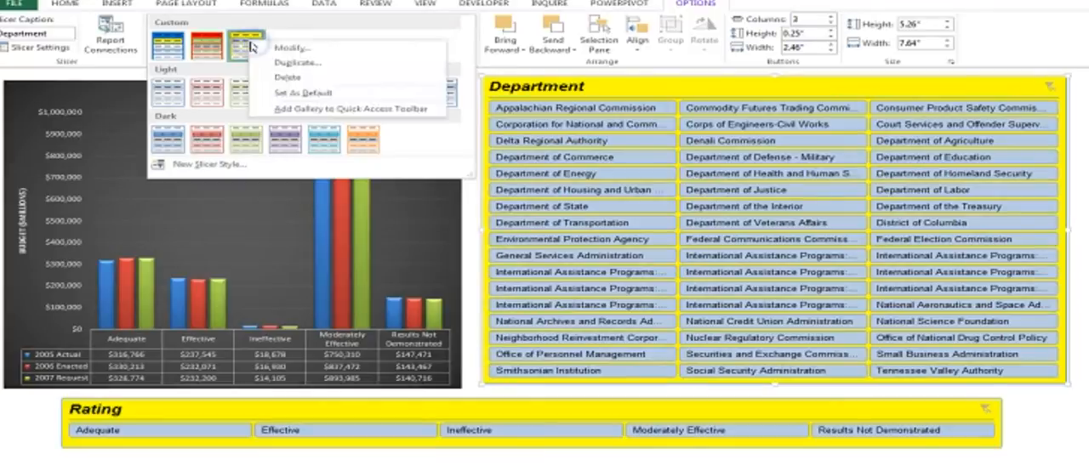
mouse_move(290, 48)
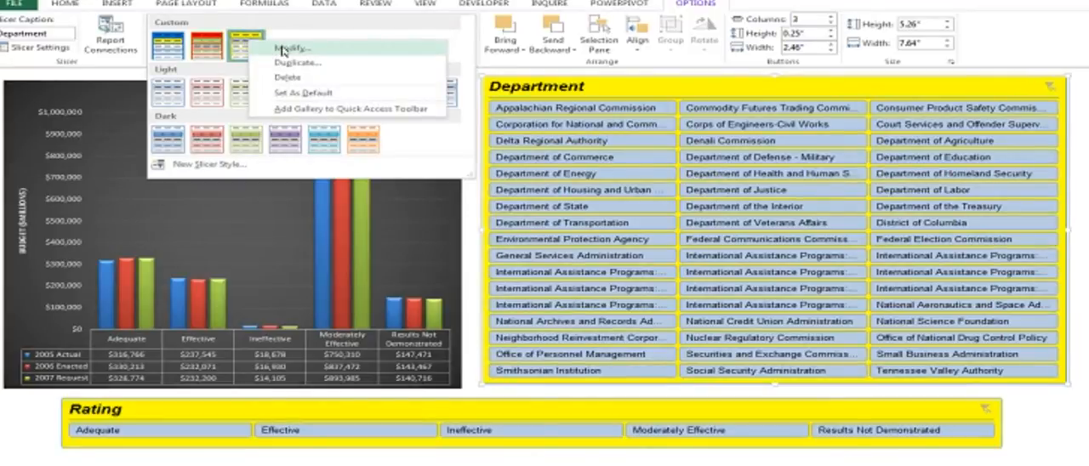
left_click(293, 49)
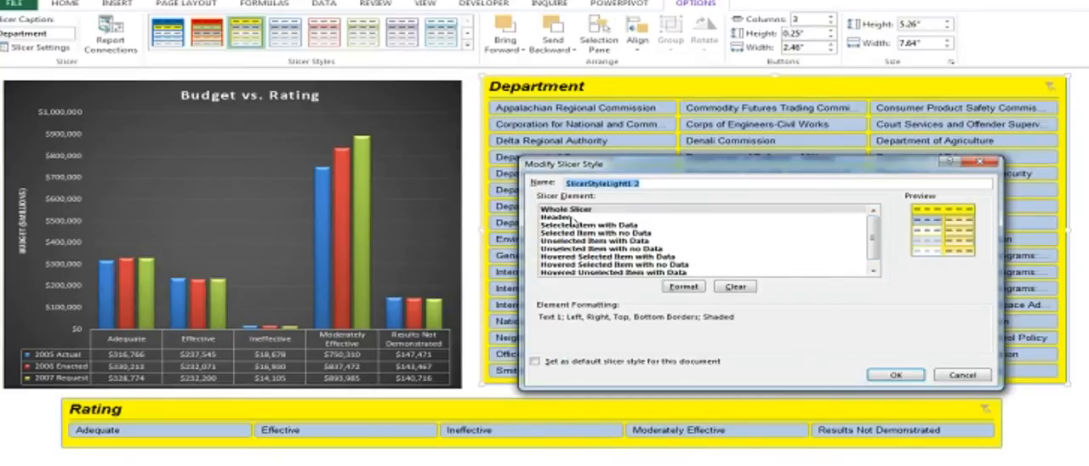
left_click(565, 207)
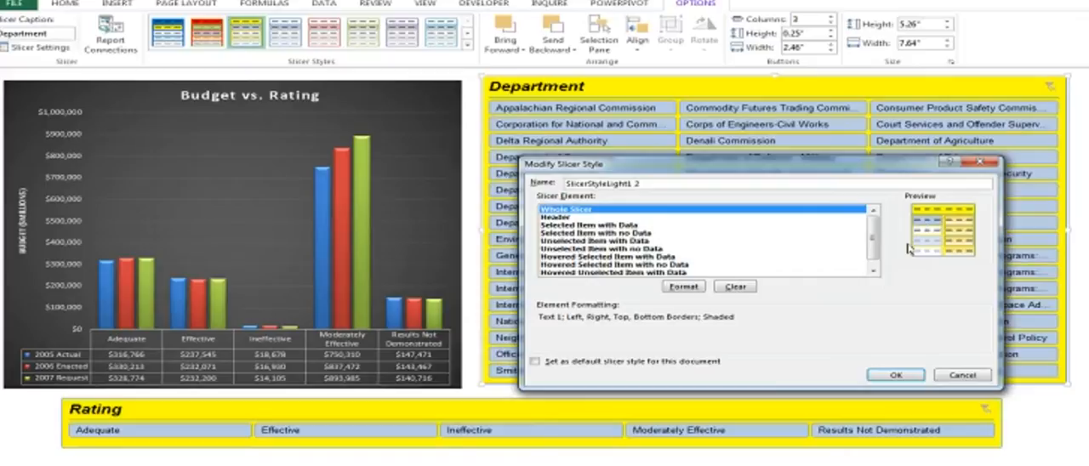
left_click(562, 218)
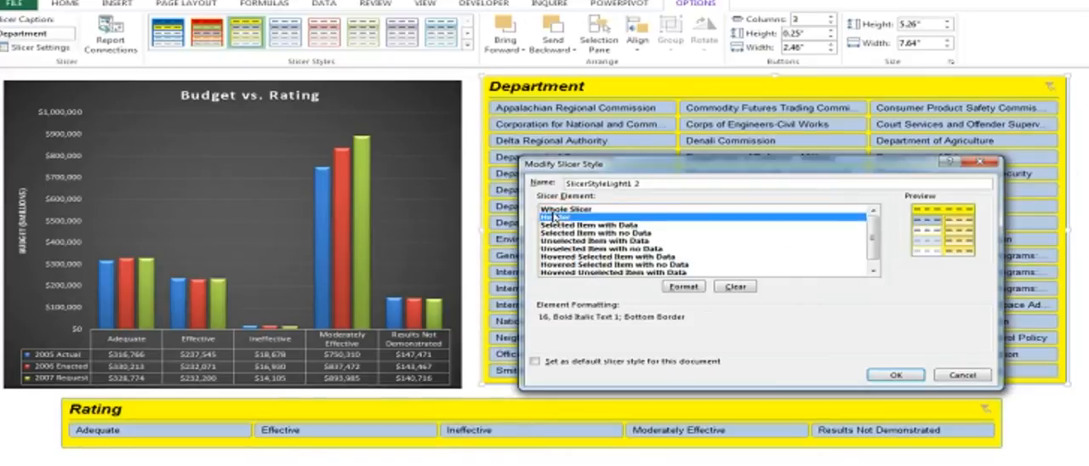
left_click(599, 225)
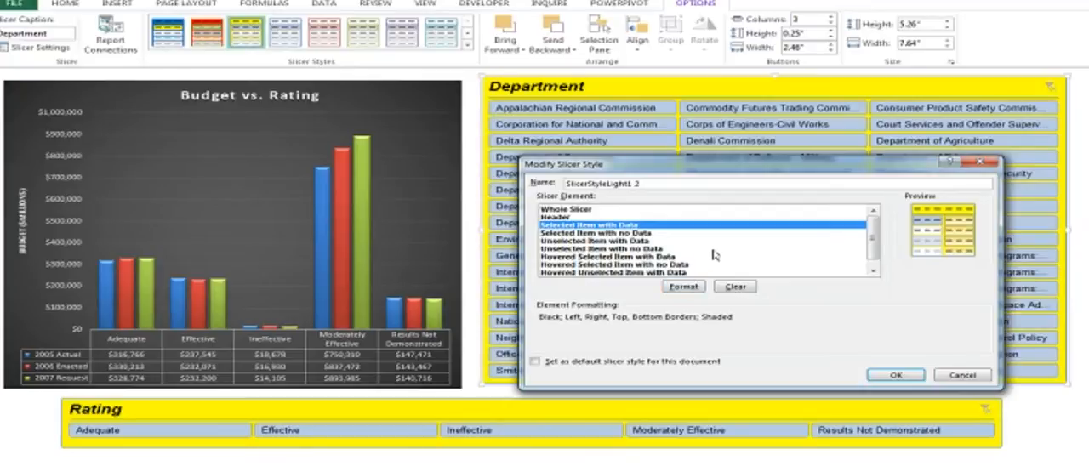
left_click(684, 286)
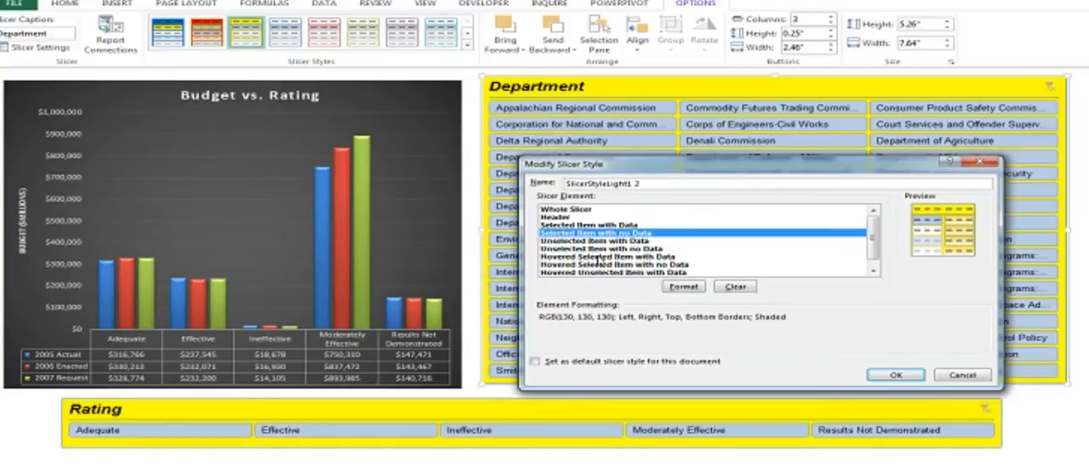
mouse_move(599, 266)
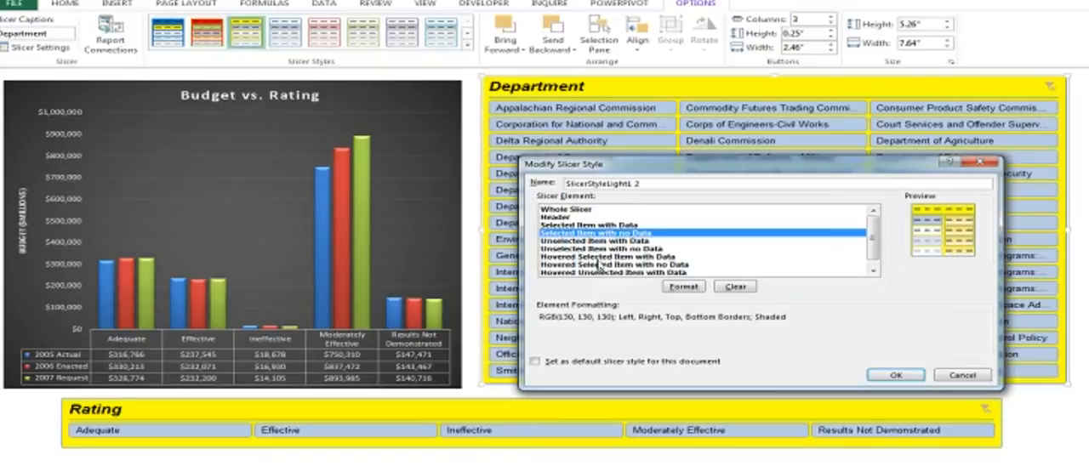
mouse_move(599, 270)
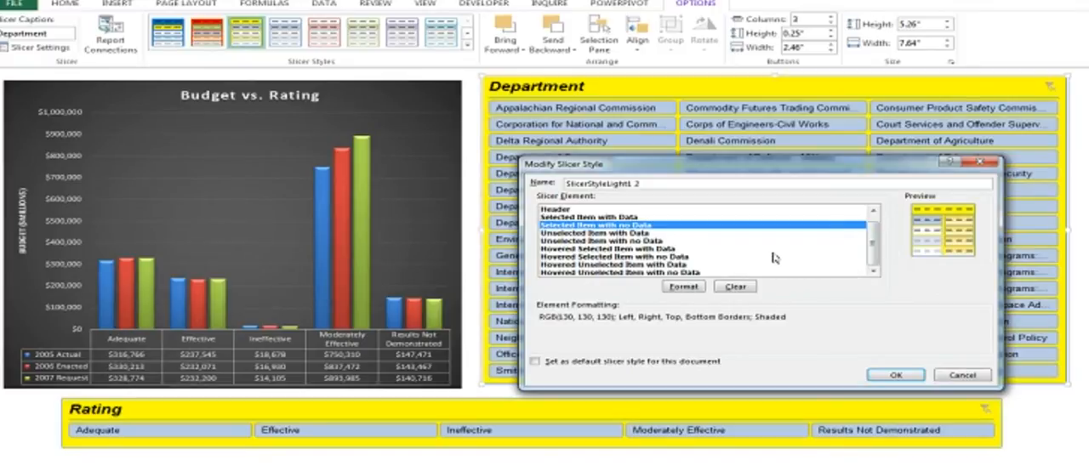
mouse_move(810, 242)
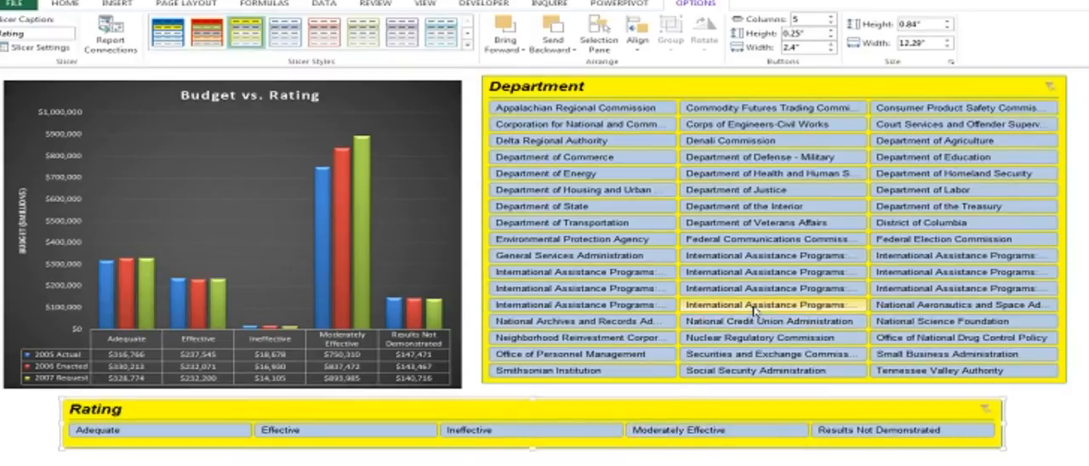
mouse_move(755, 306)
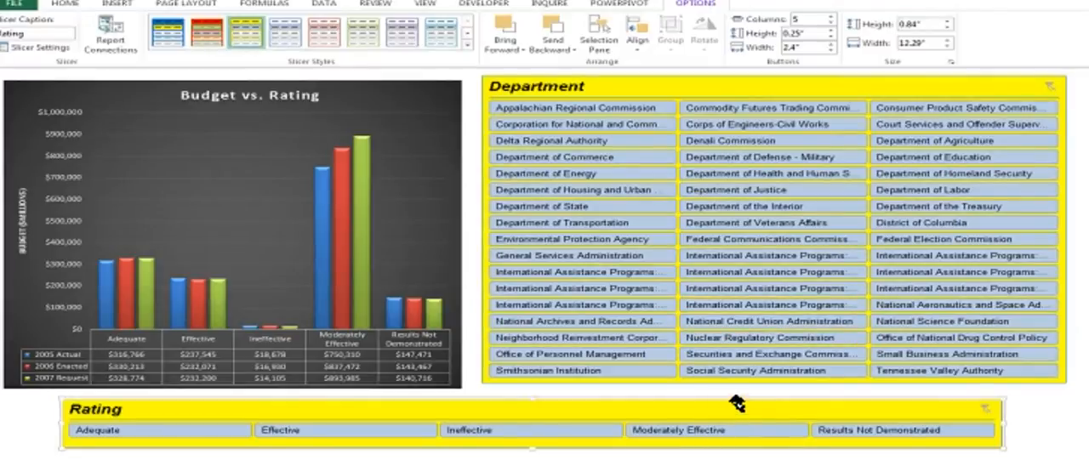
- Increase the Rating slicer's button height, then select the chart area
left_click(825, 36)
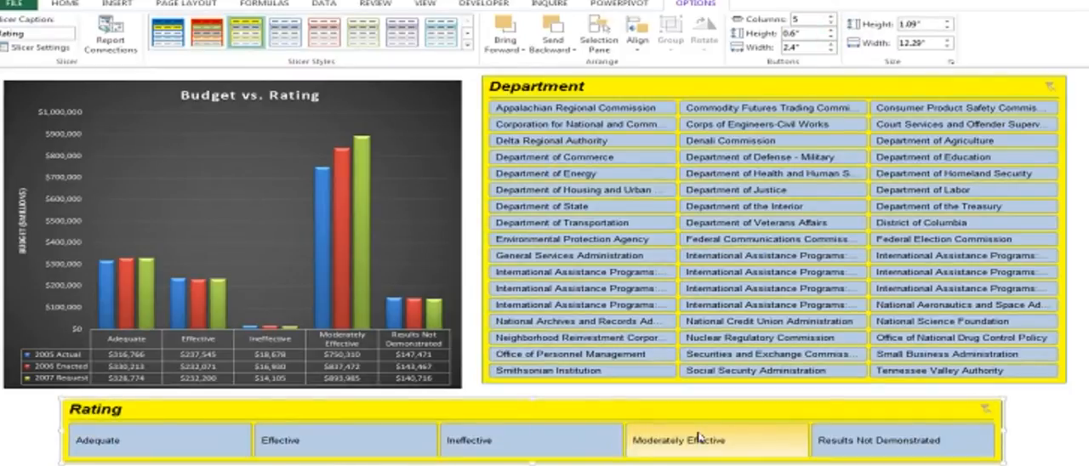
left_click(469, 439)
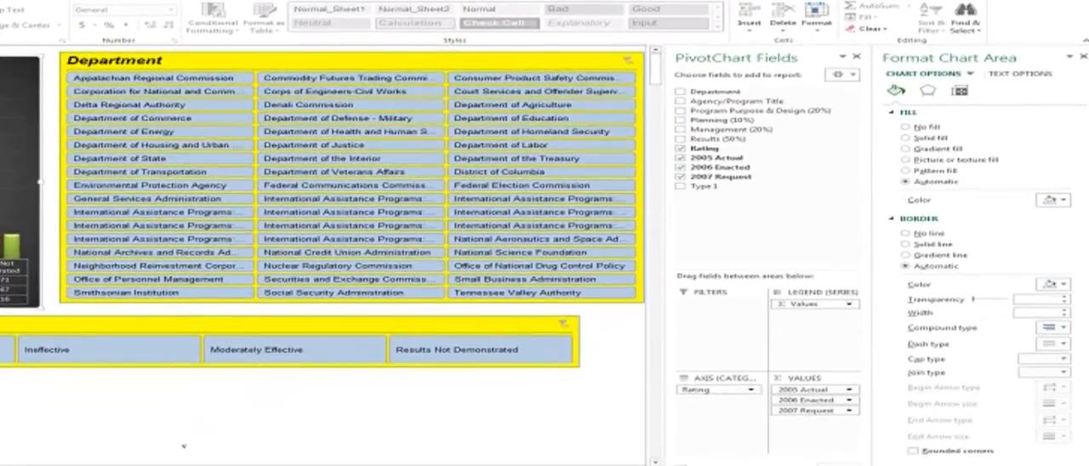
mouse_move(803, 324)
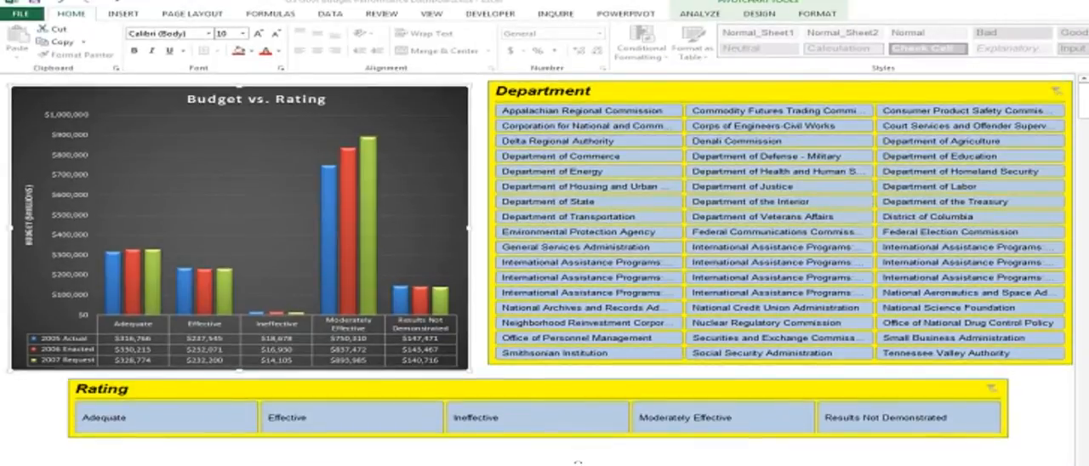
mouse_move(691, 267)
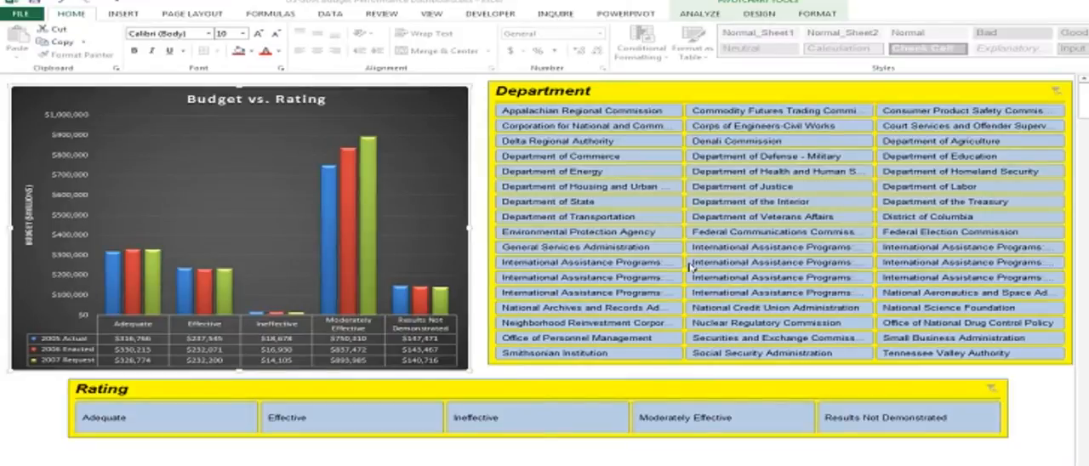
mouse_move(677, 262)
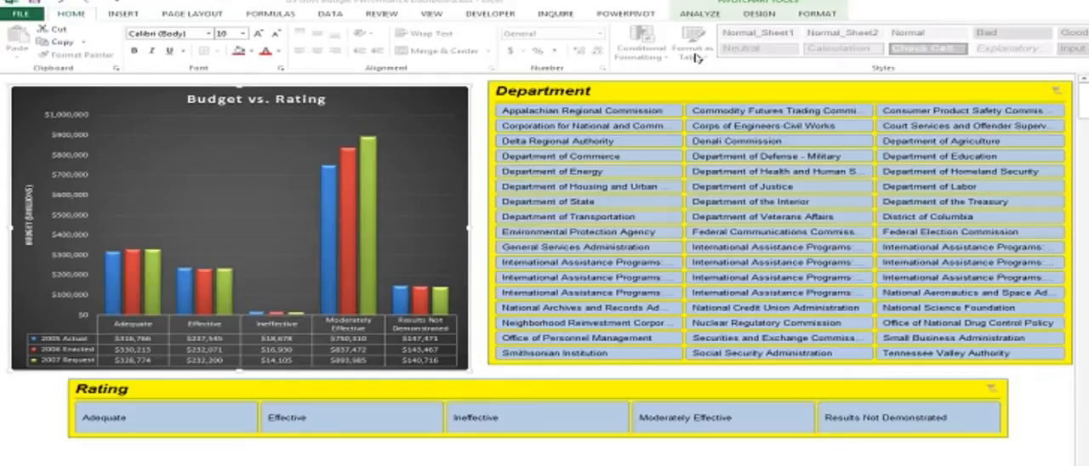
mouse_move(714, 251)
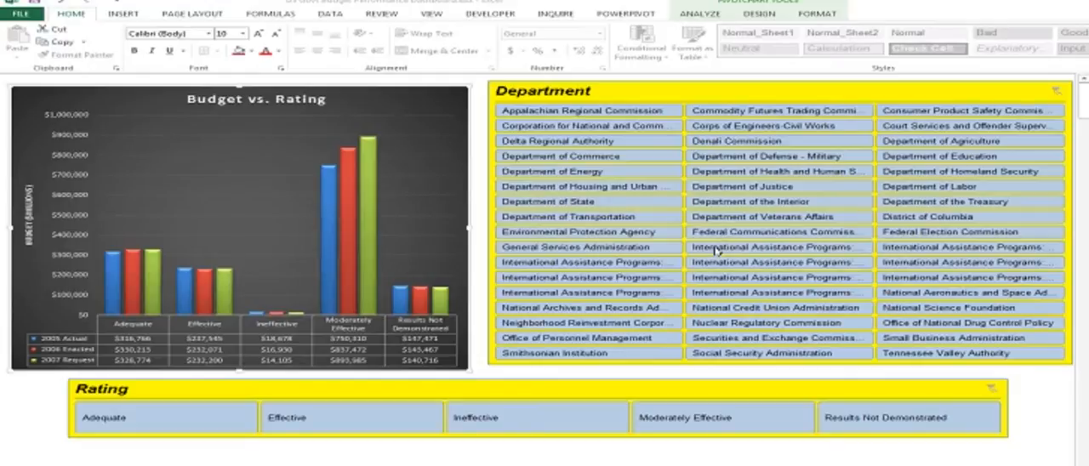
mouse_move(850, 262)
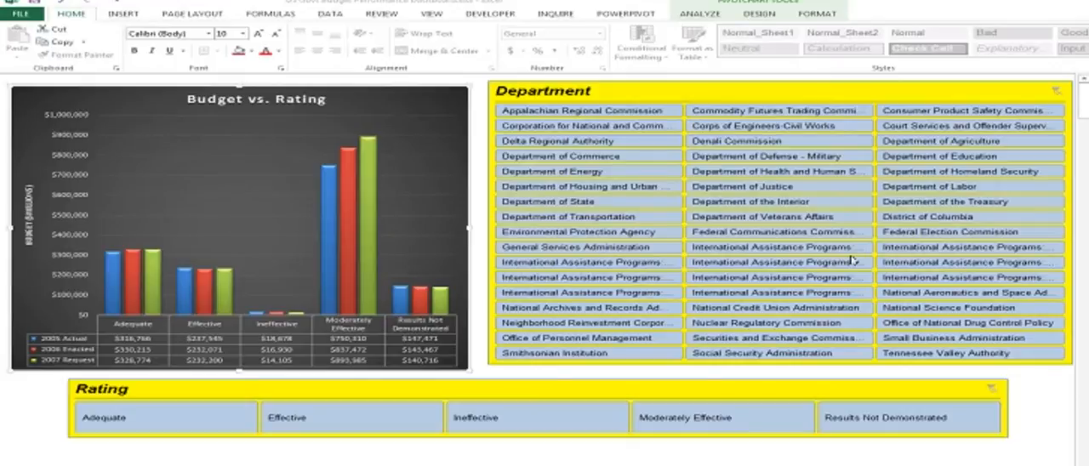